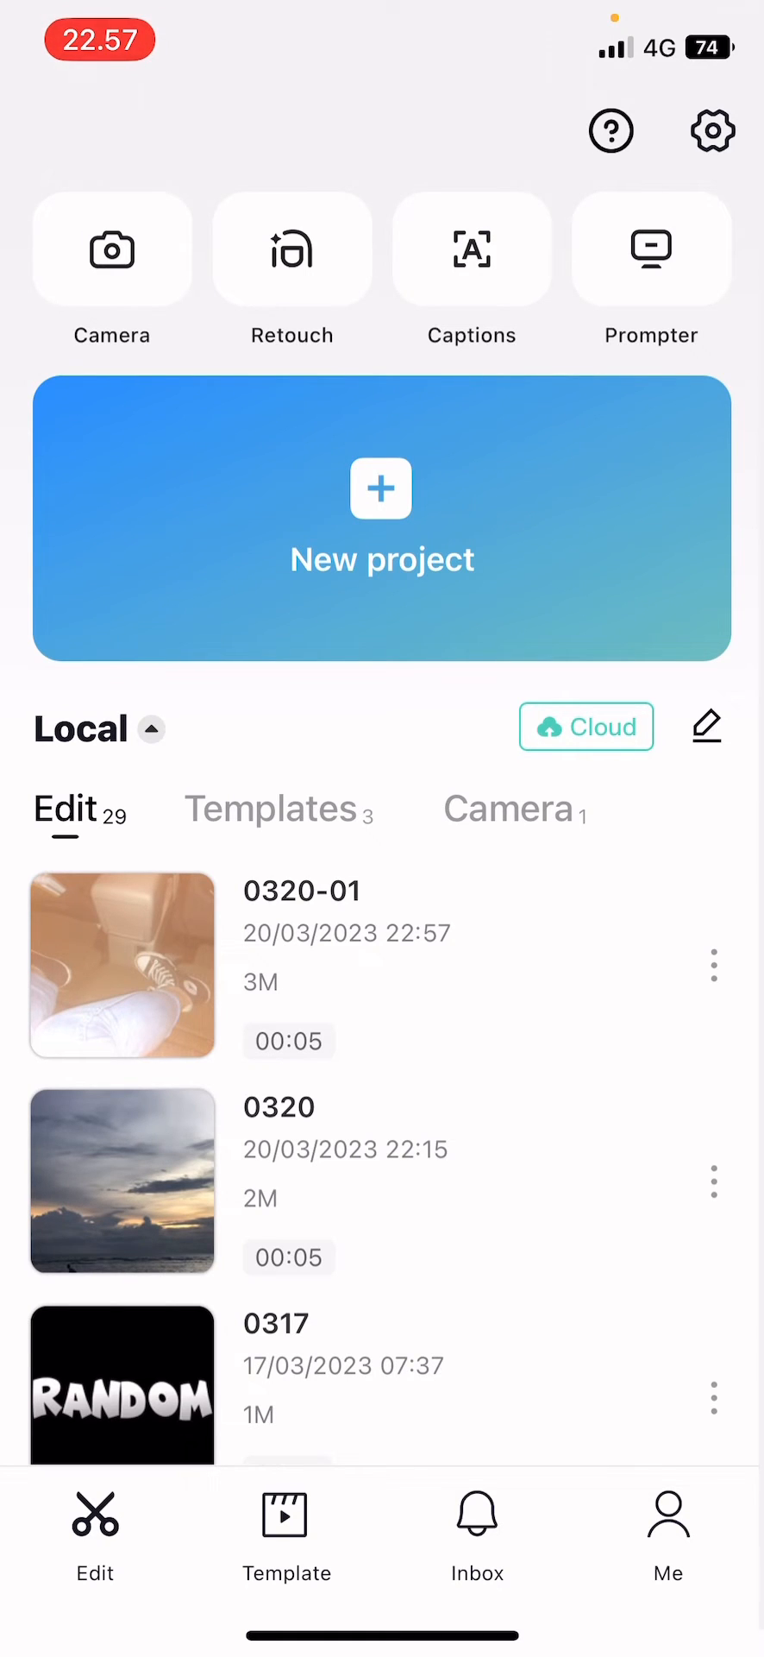
Step: Start a new project and add the five-second cloudy sunset sea clip
left_click(122, 1181)
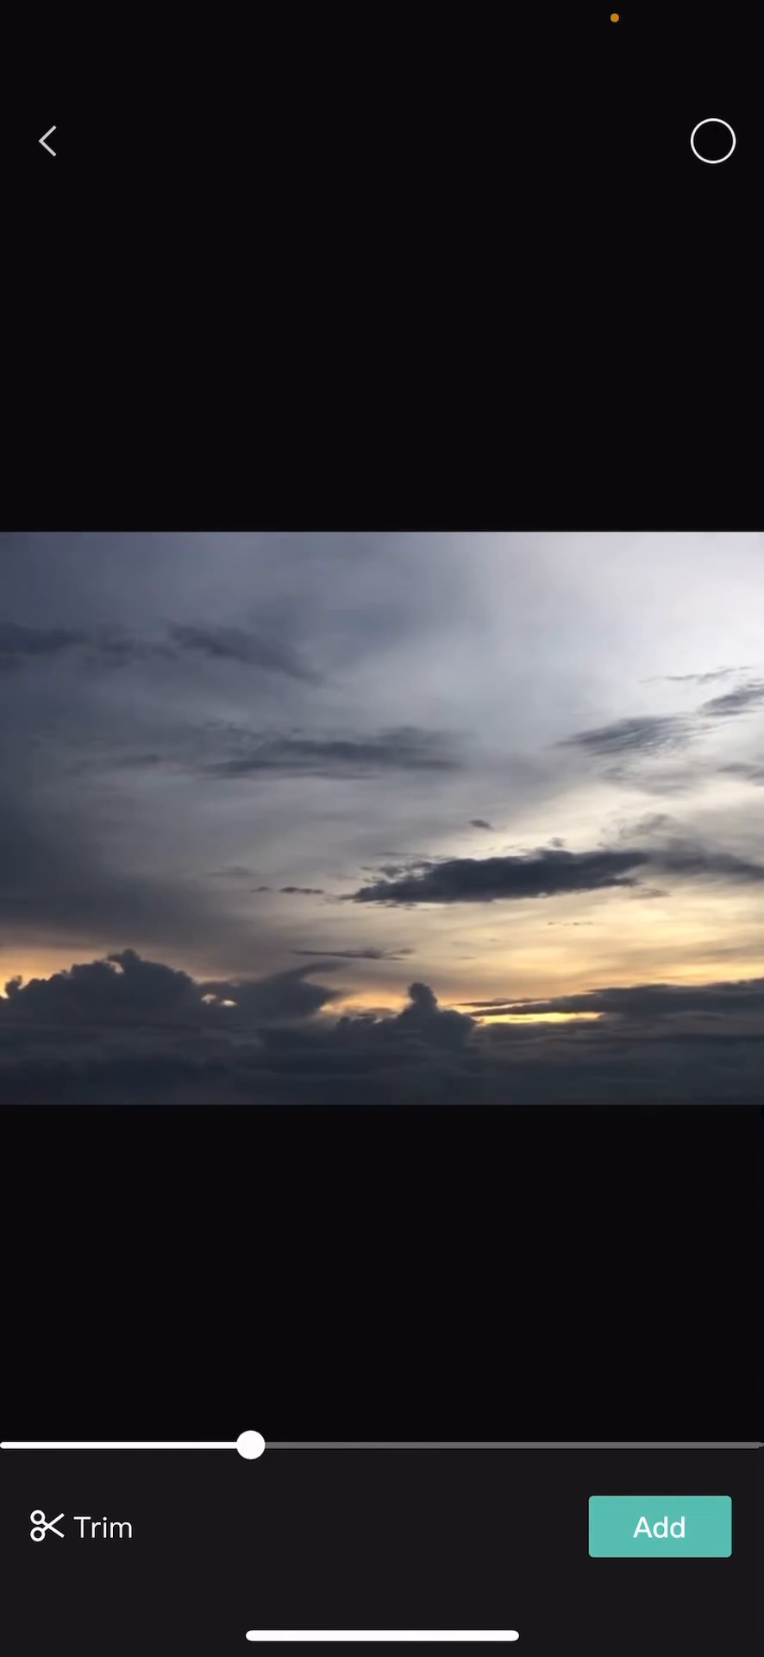
left_click(659, 1526)
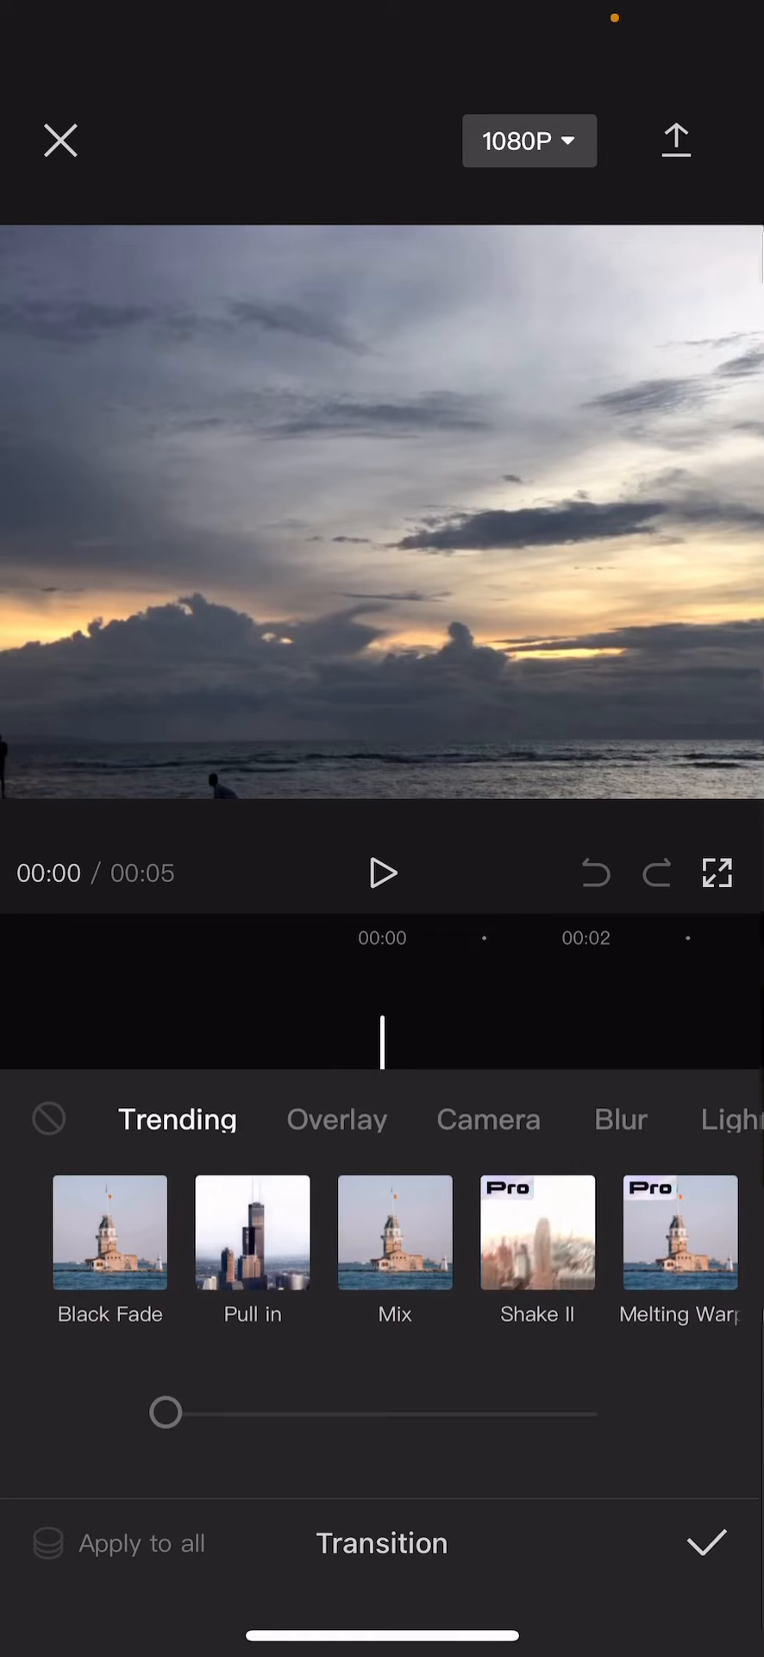
left_click(706, 1542)
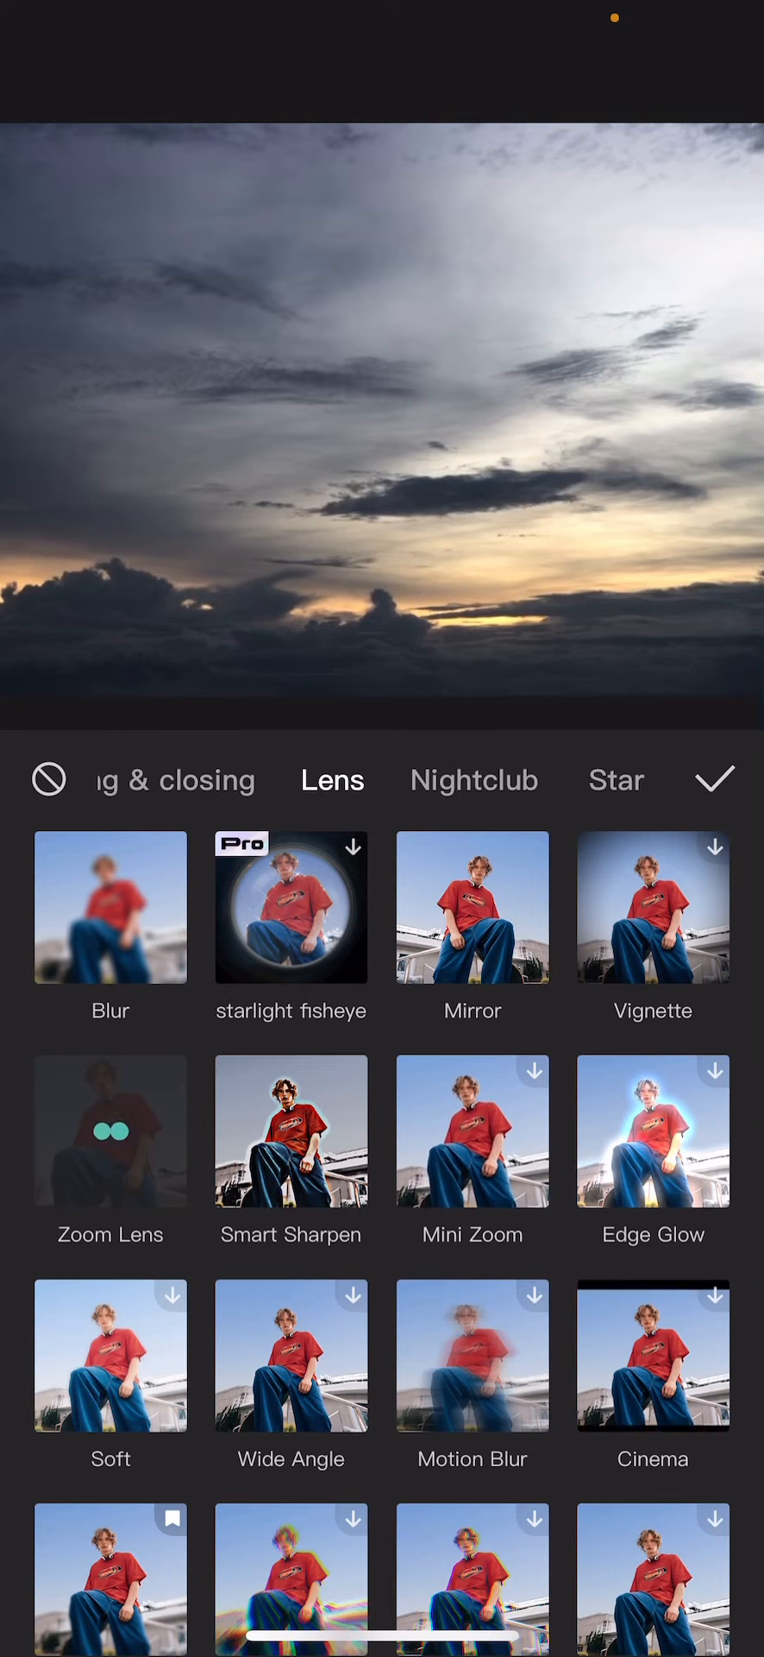
Step: Apply the Zoom Lens effect from the Lens category to the sunset clip
left_click(109, 1129)
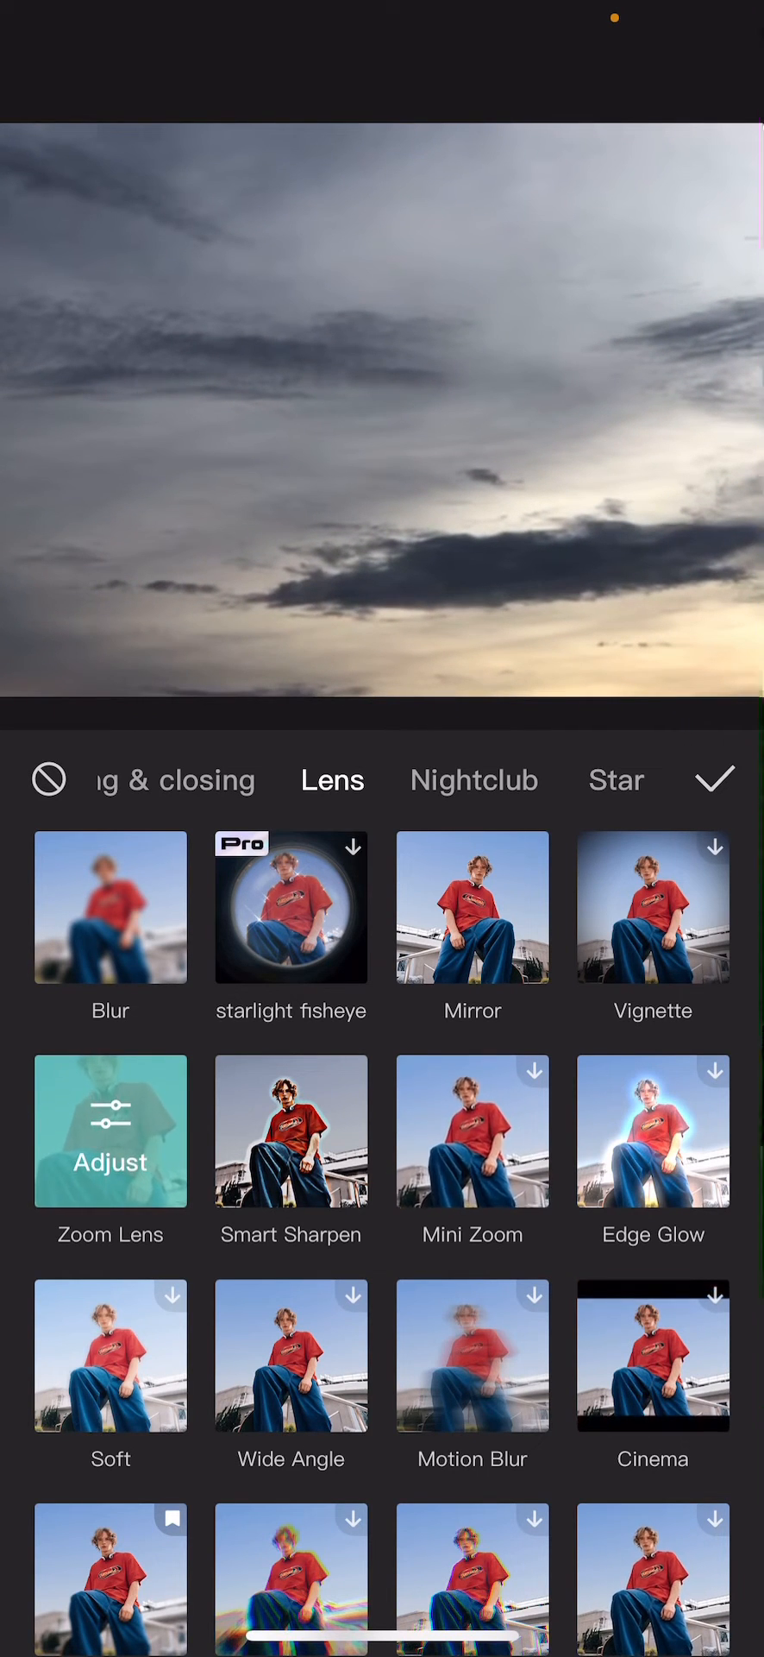